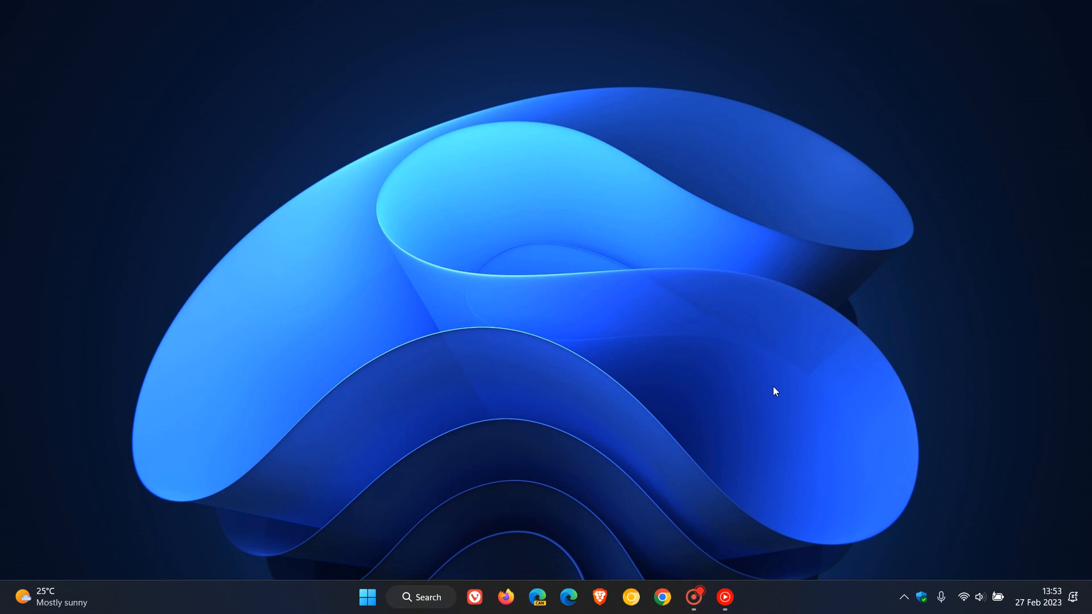
pyautogui.moveTo(427, 160)
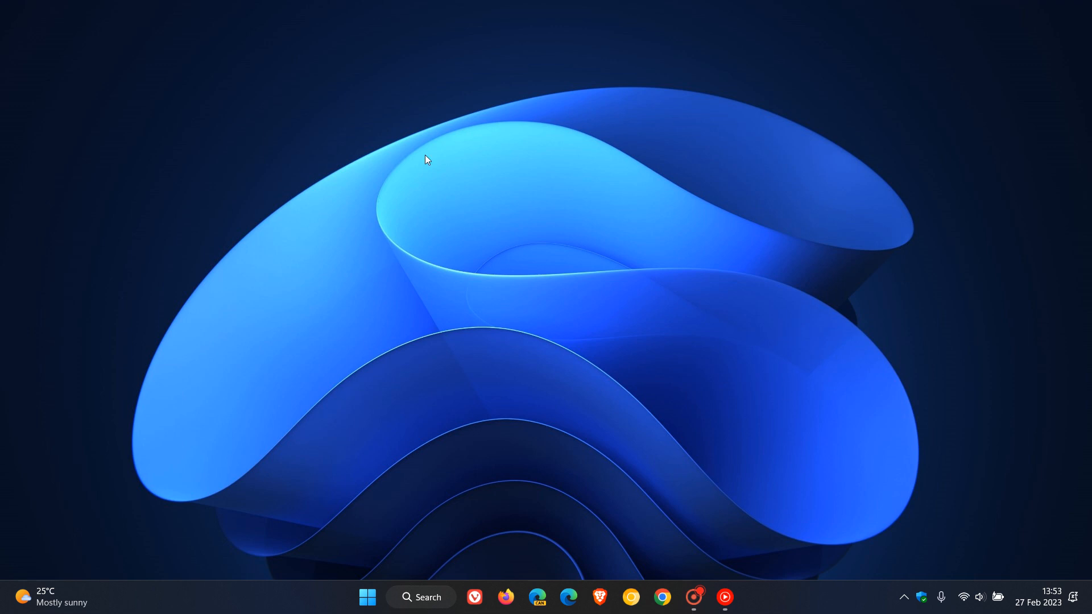
pyautogui.moveTo(829, 362)
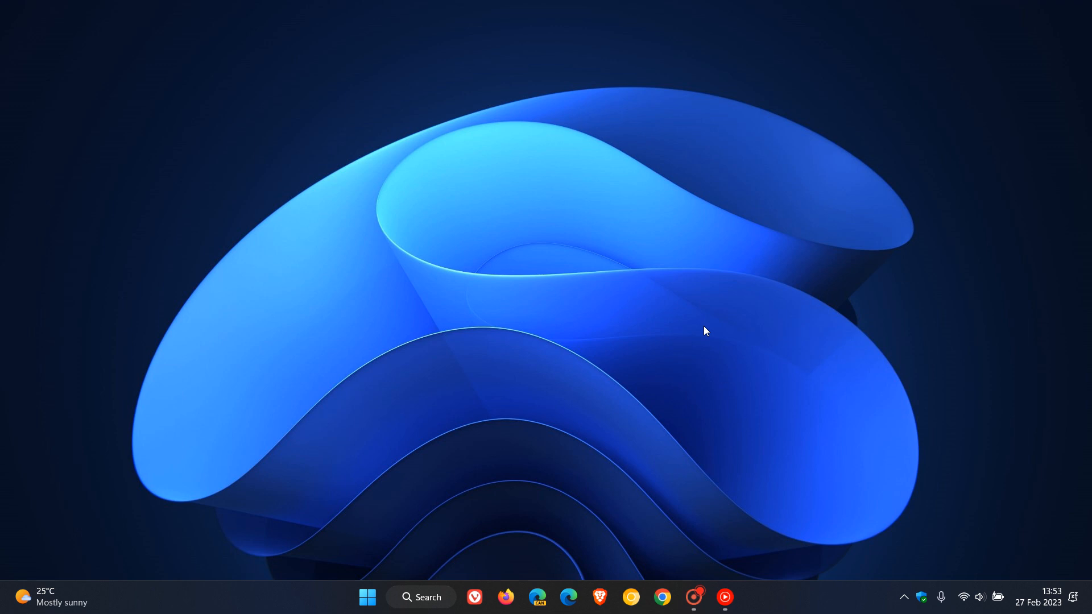
pyautogui.moveTo(805, 569)
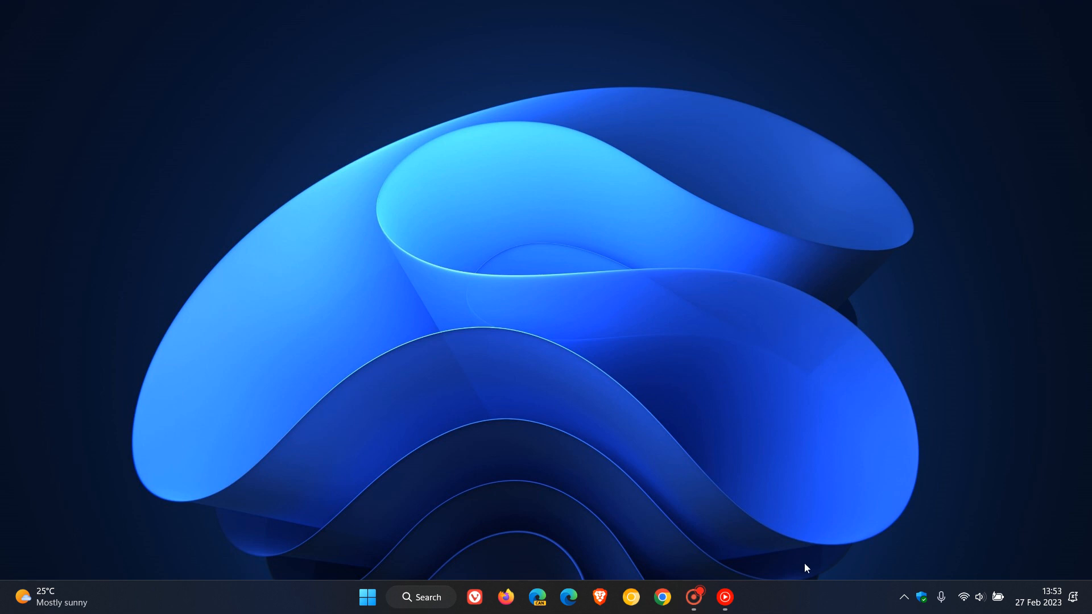
# Reach the Taskbar personalisation page from the taskbar's right-click menu and scroll to the system tray icon options.
pyautogui.rightClick(799, 604)
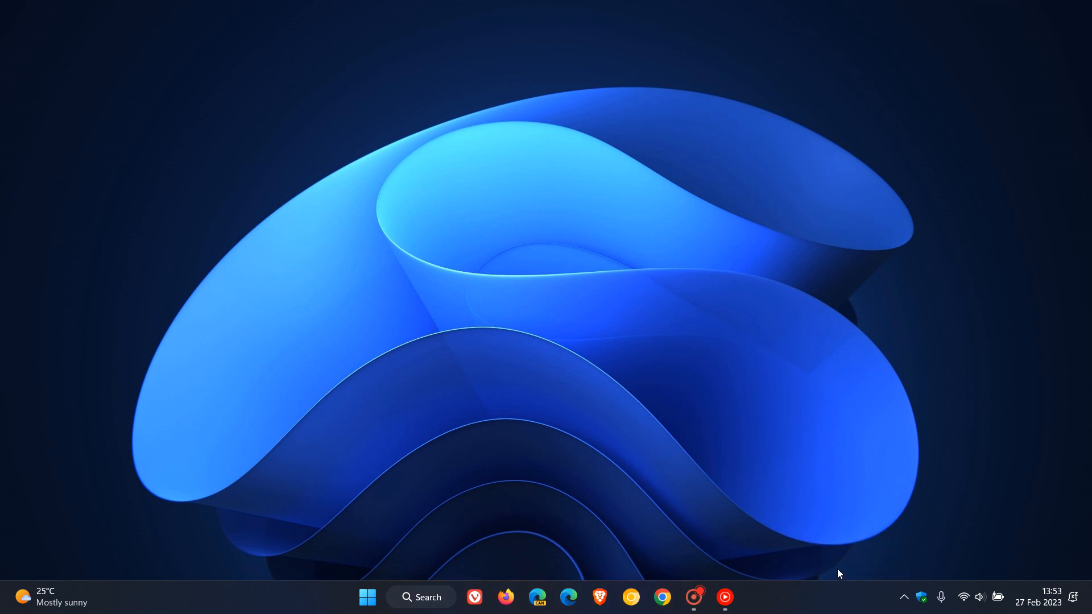
pyautogui.click(725, 597)
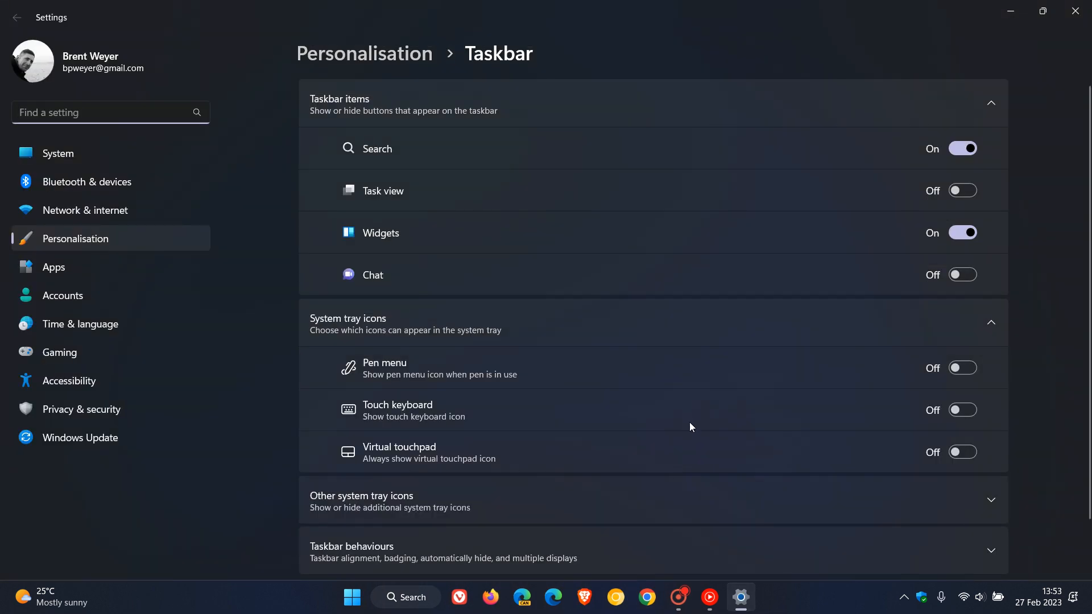
pyautogui.scroll(-3)
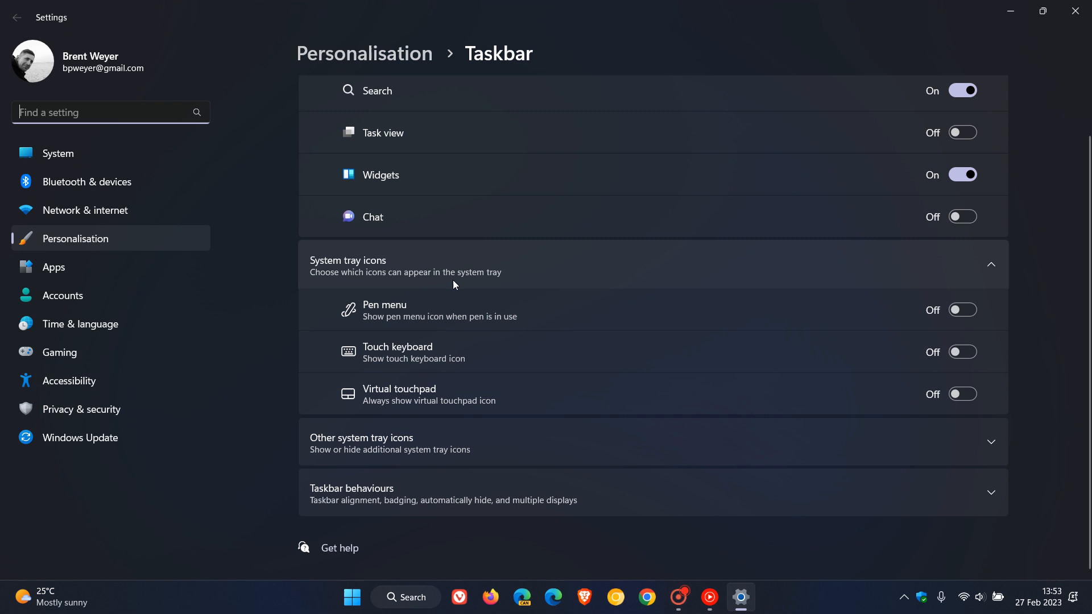
pyautogui.moveTo(749, 335)
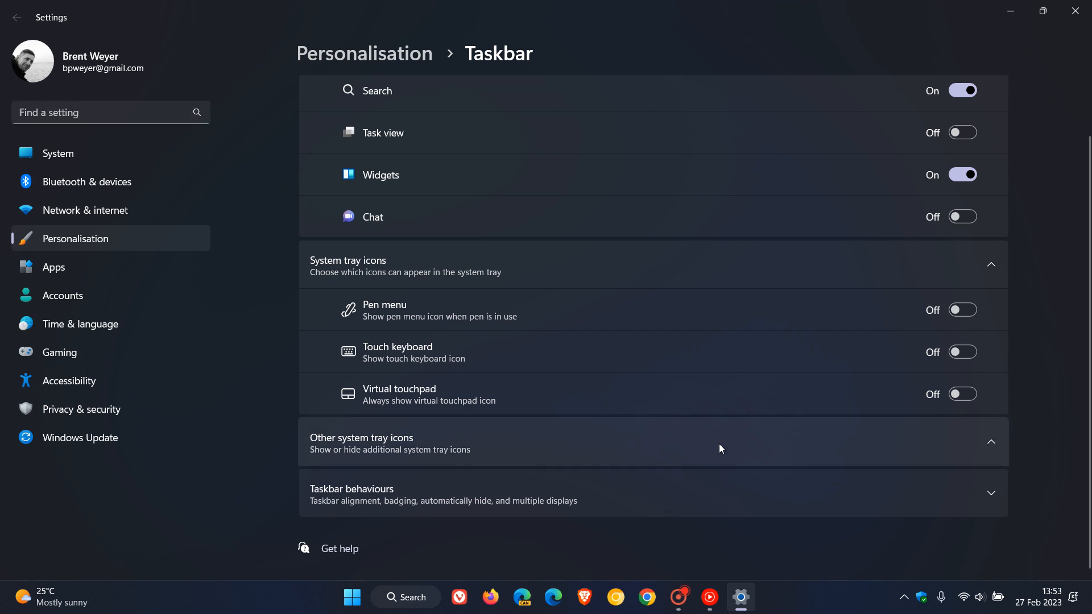
# Expand the Other system tray icons list, then minimise Settings to show the desktop.
pyautogui.click(653, 443)
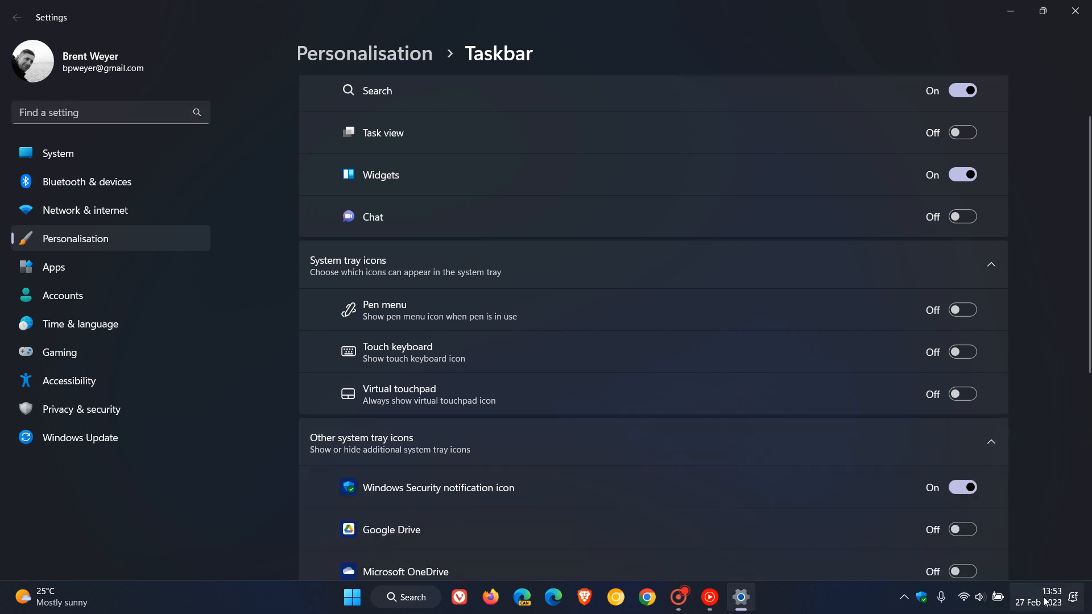
pyautogui.moveTo(1041, 602)
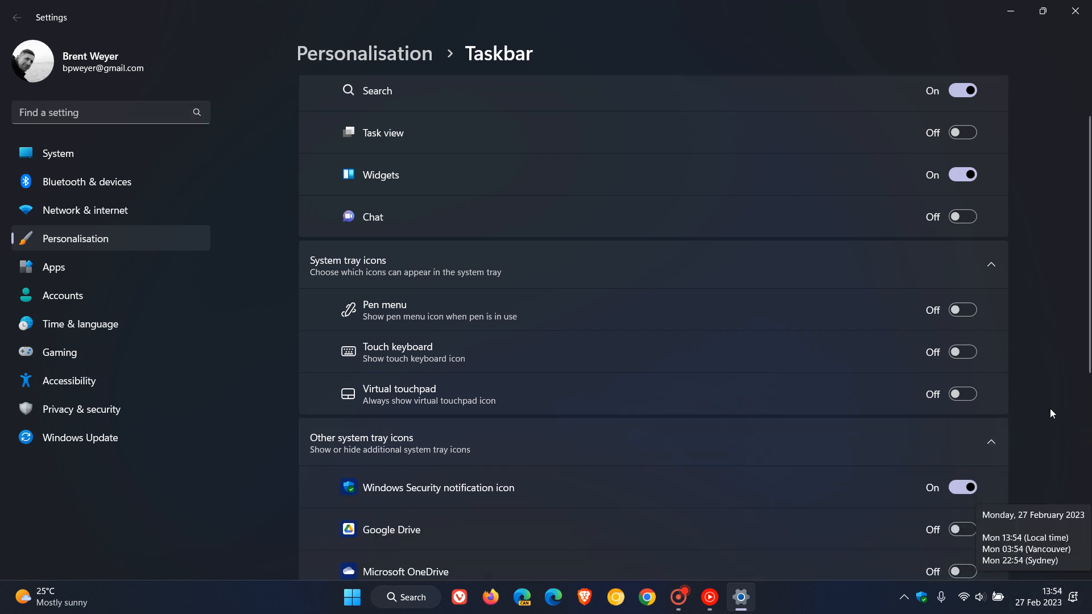
pyautogui.moveTo(980, 597)
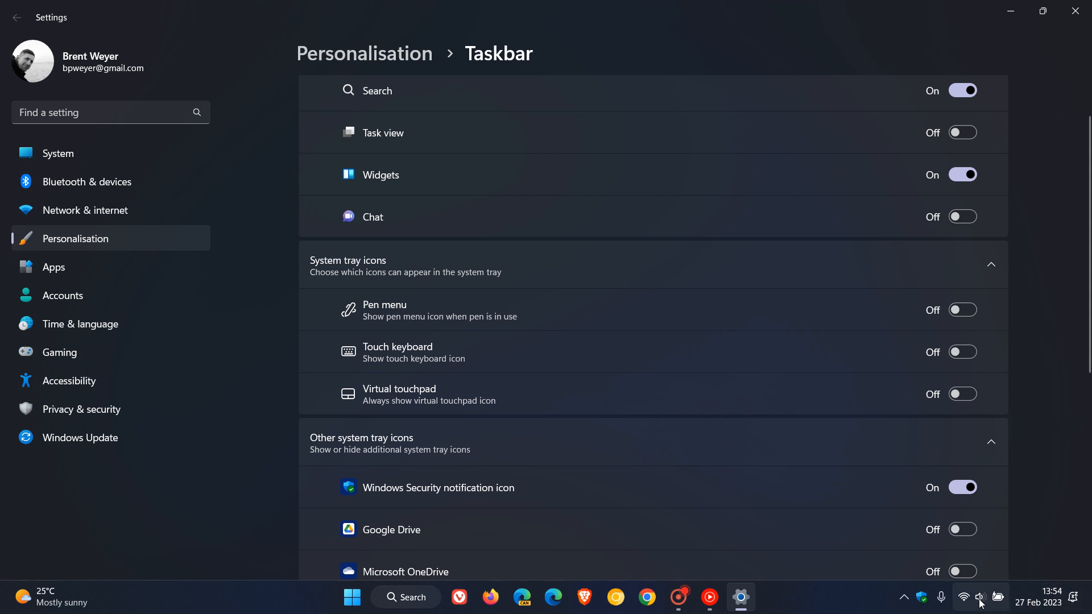
pyautogui.moveTo(1032, 444)
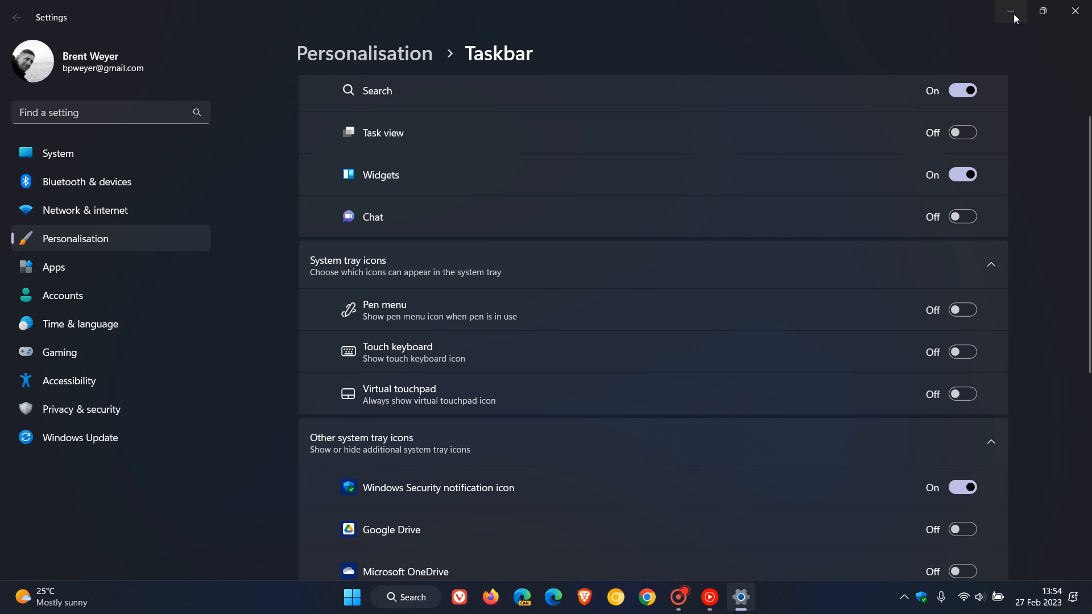
pyautogui.click(1014, 11)
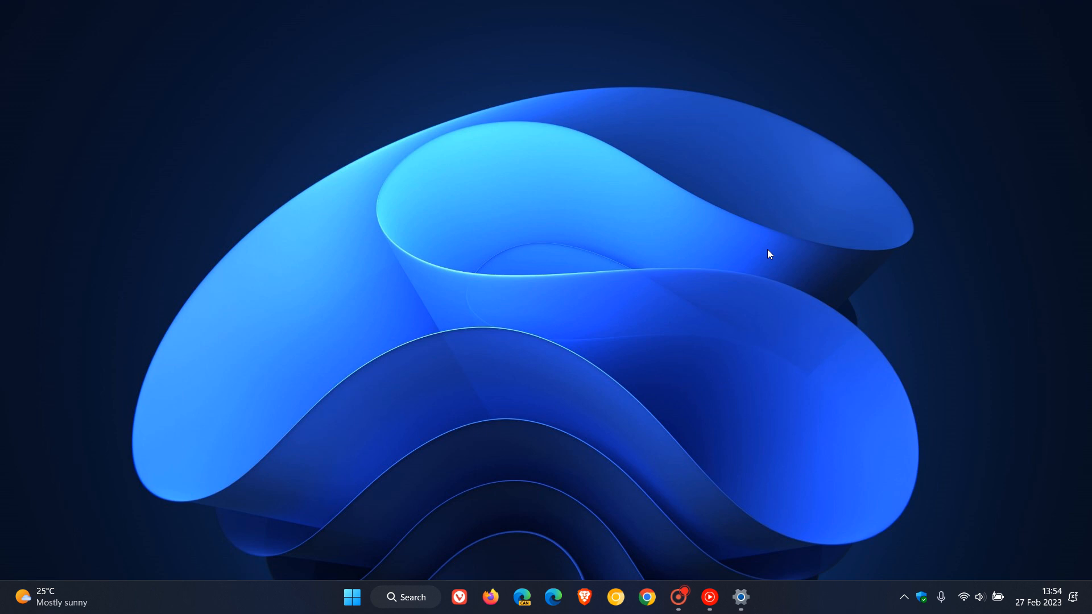
pyautogui.moveTo(721, 359)
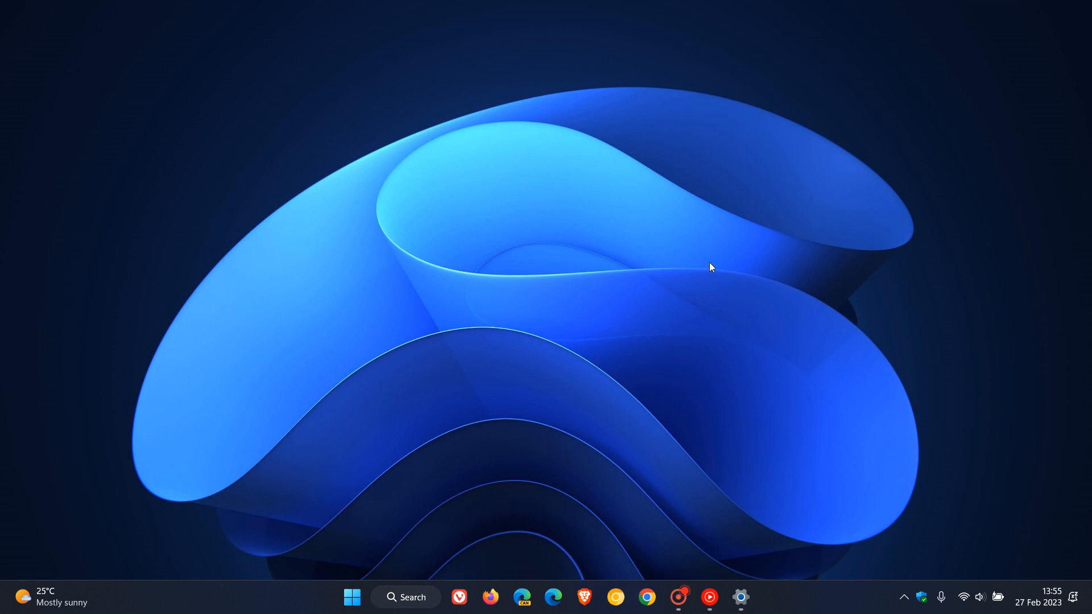
pyautogui.click(741, 597)
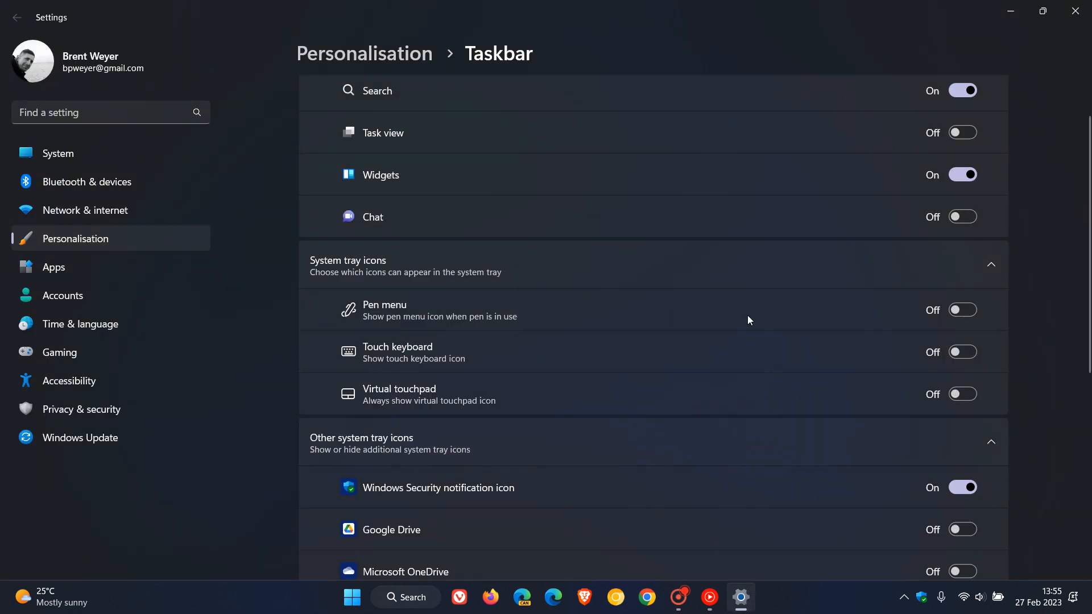
pyautogui.moveTo(754, 300)
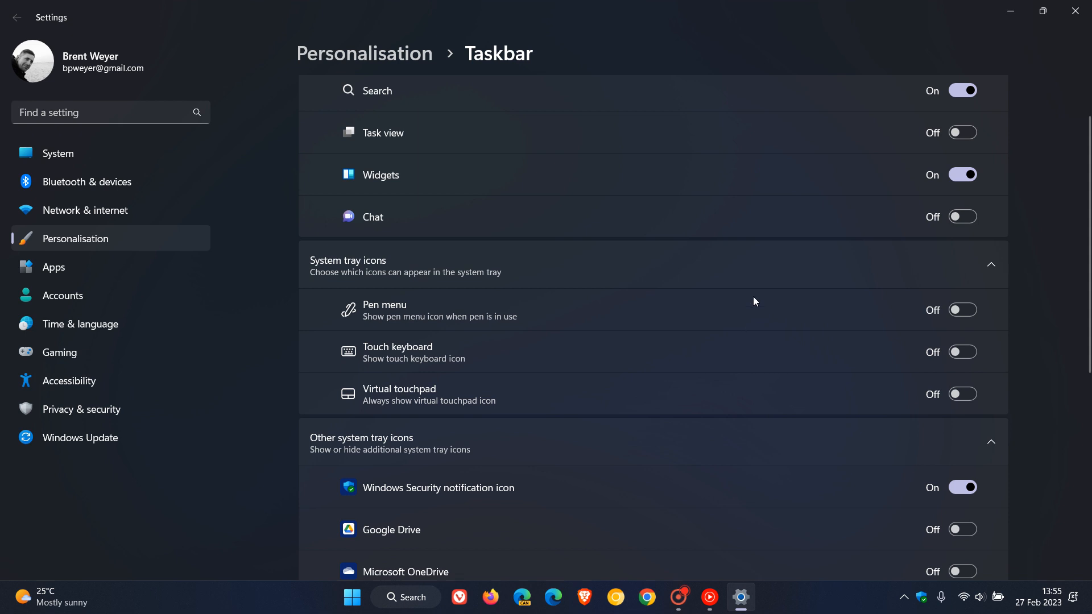
pyautogui.moveTo(1053, 312)
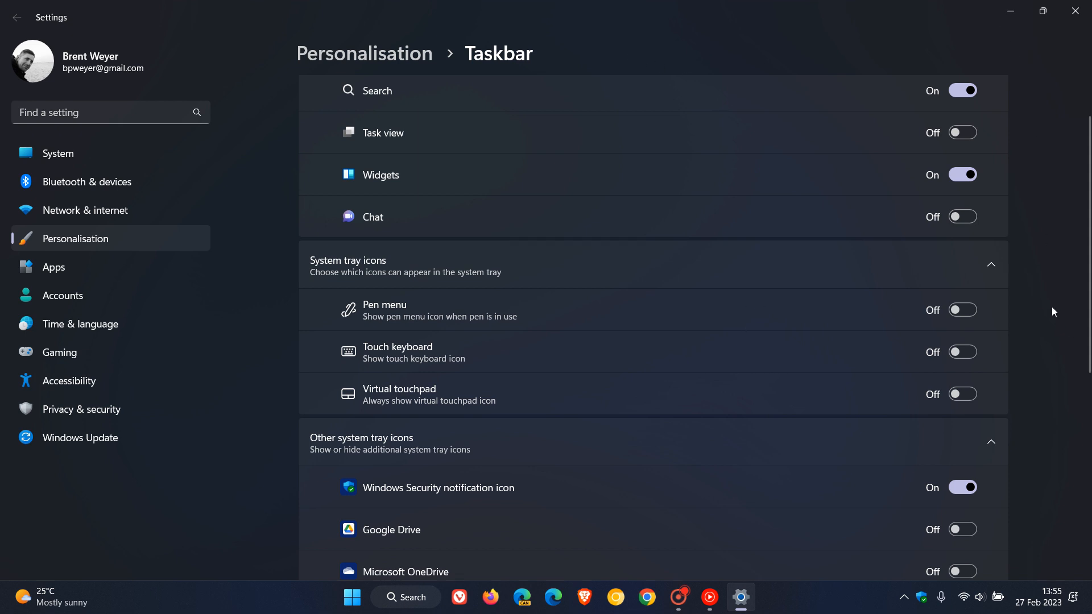
pyautogui.scroll(-3)
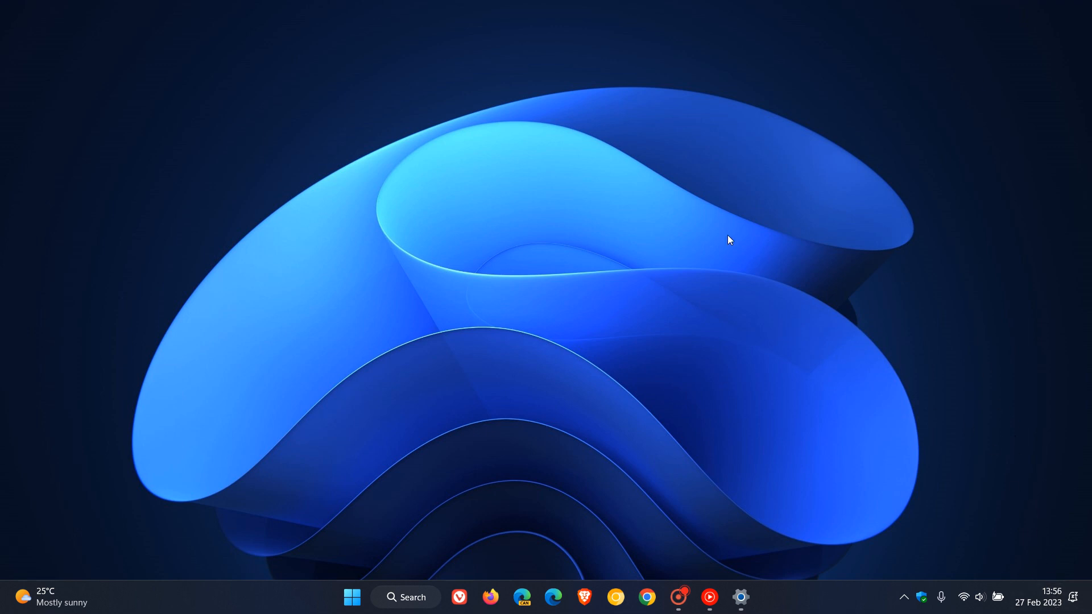
pyautogui.moveTo(621, 256)
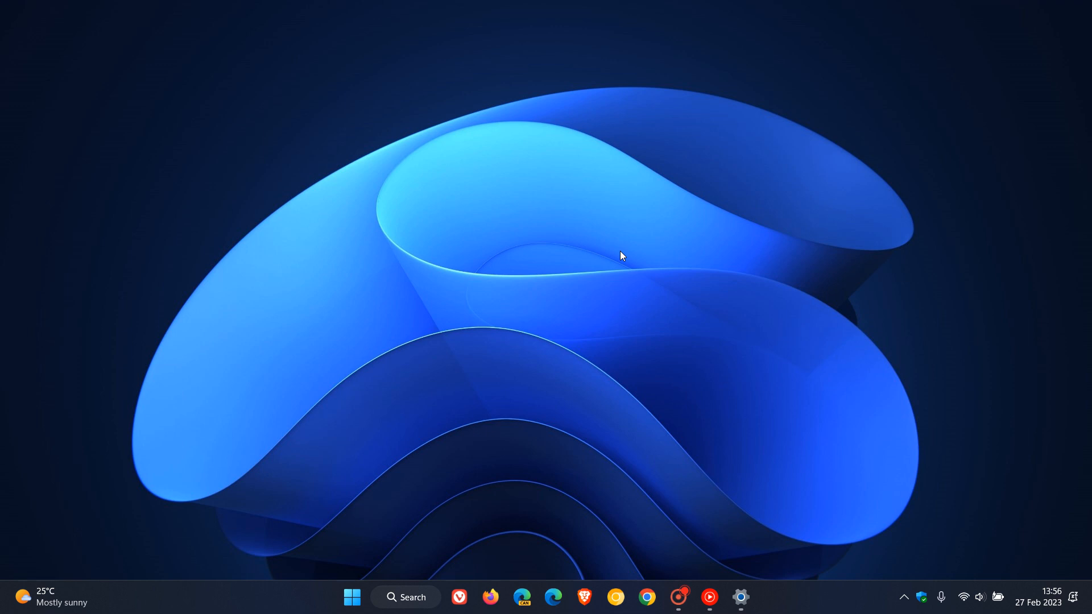
pyautogui.moveTo(716, 327)
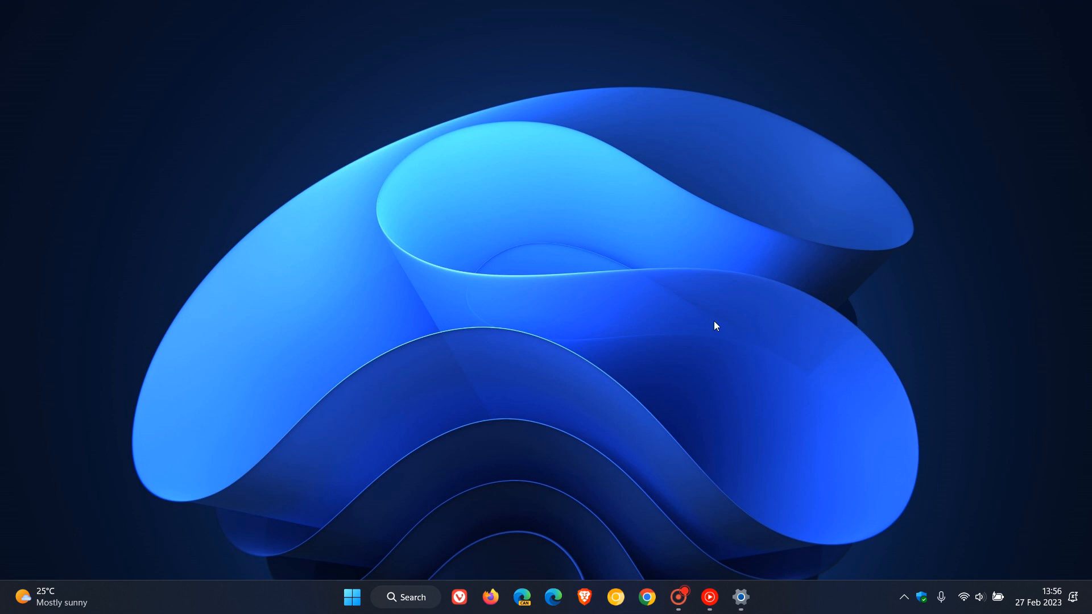
pyautogui.moveTo(668, 299)
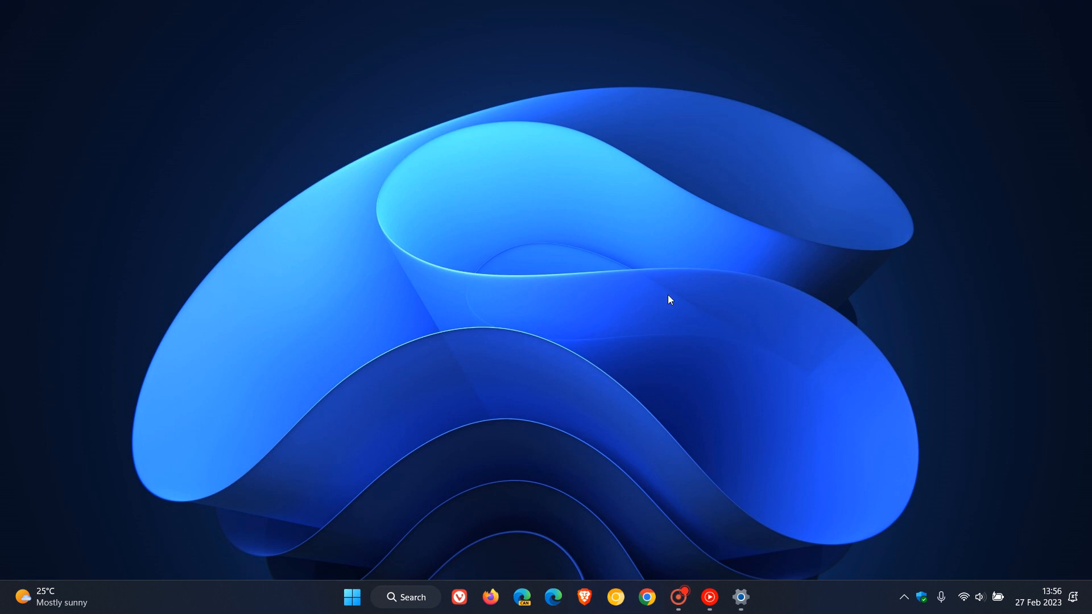